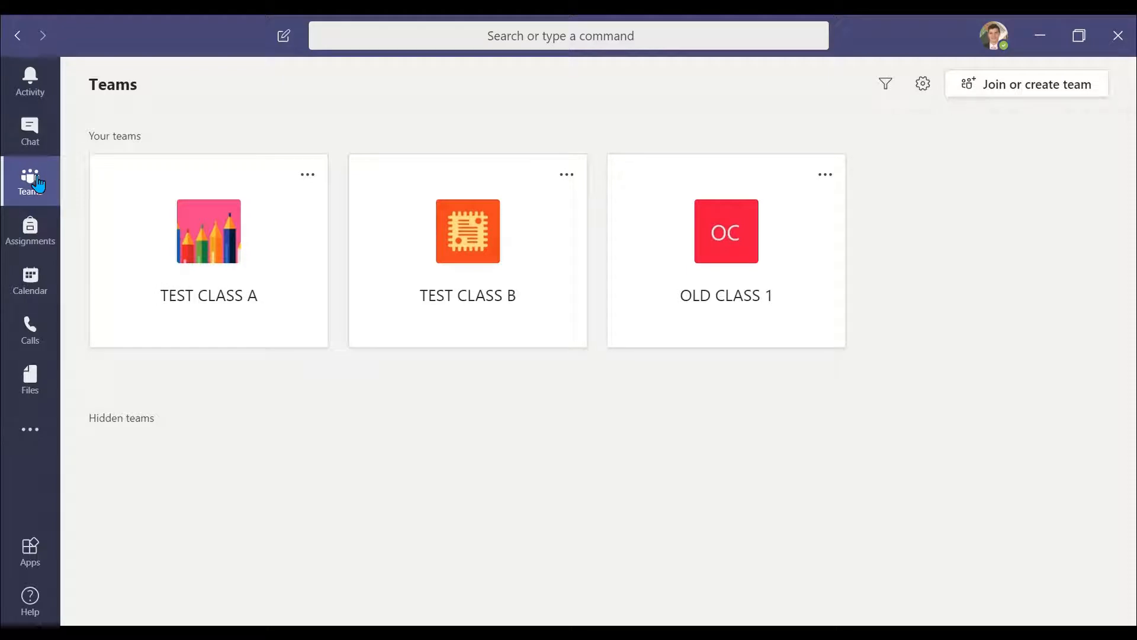
mouse_move(560, 301)
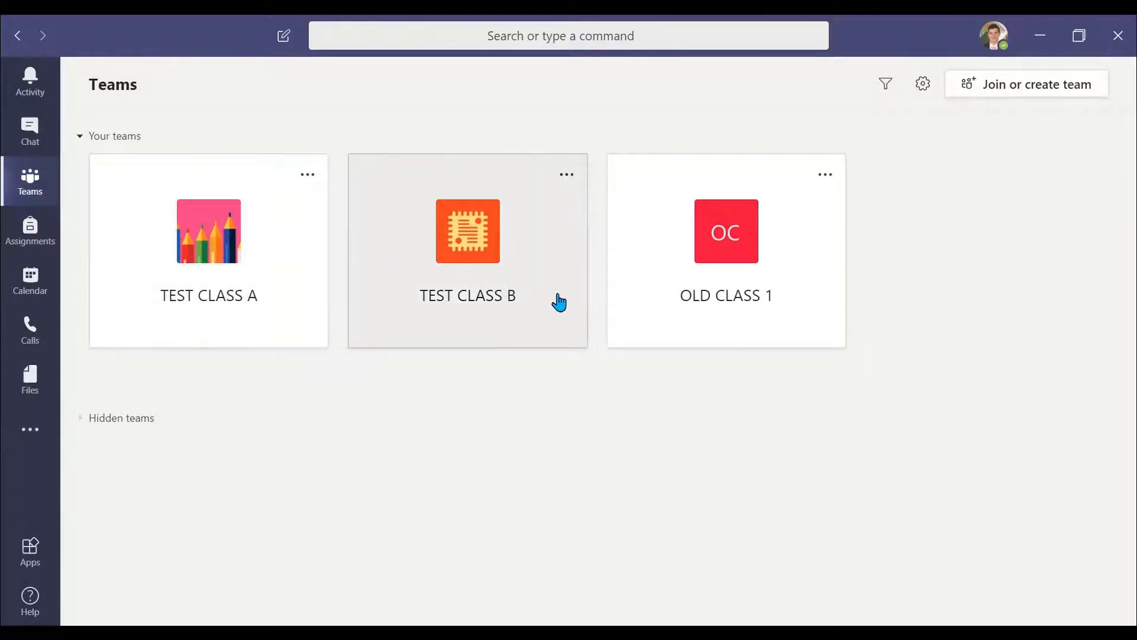
mouse_move(839, 254)
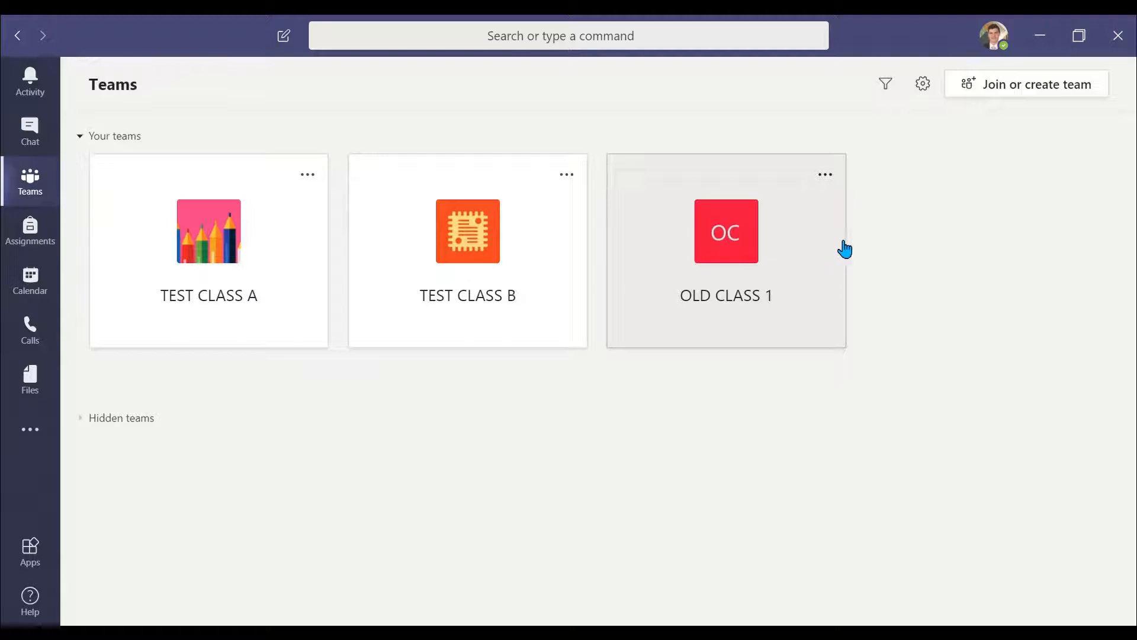
Step: Open the more-options menu on the OLD CLASS 1 team card
left_click(825, 174)
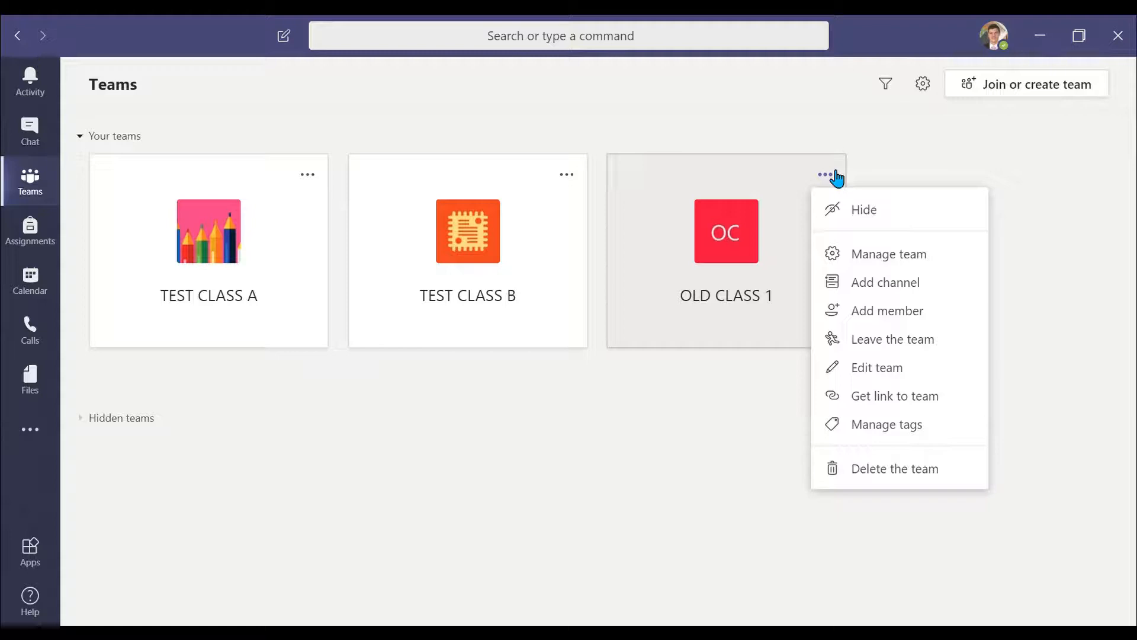
mouse_move(909, 405)
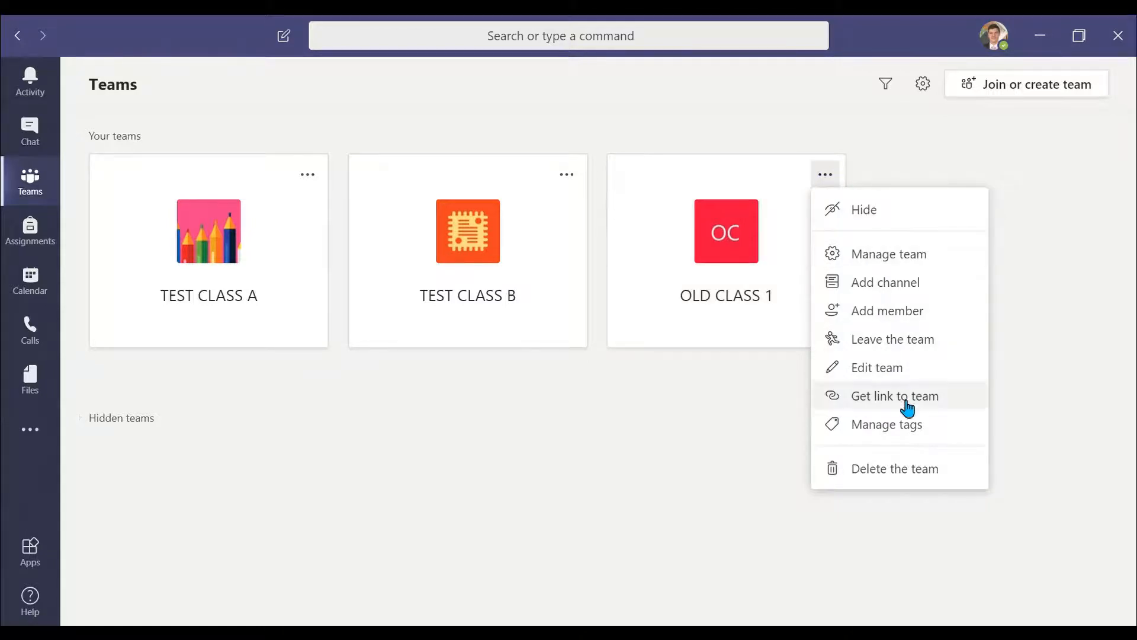
Step: Delete OLD CLASS 1, acknowledging that everything will be deleted
left_click(894, 468)
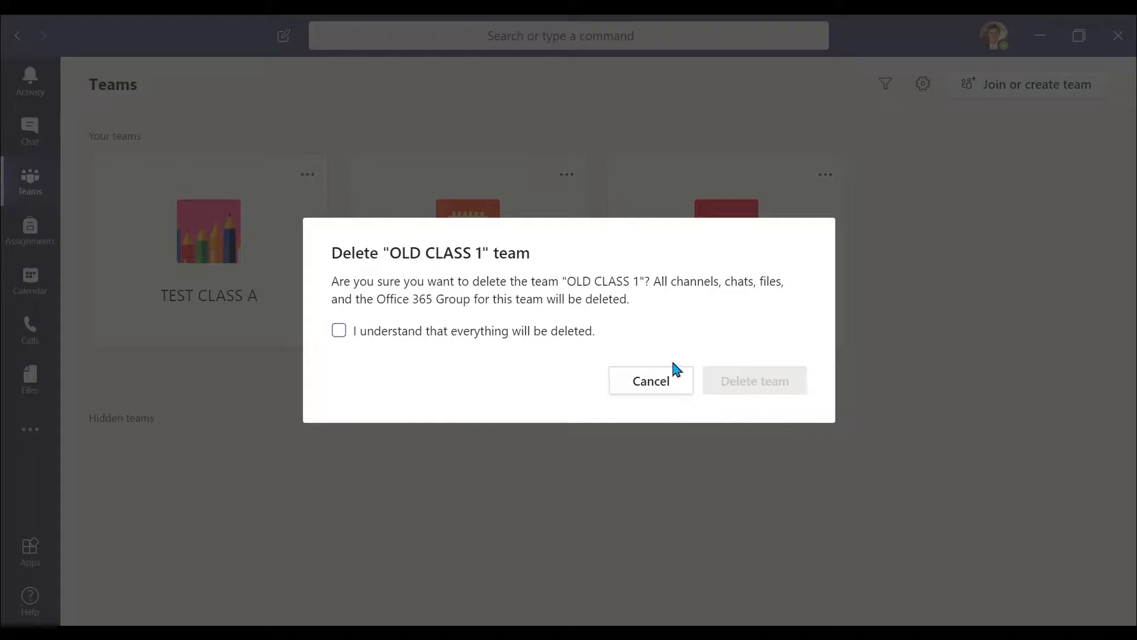
mouse_move(543, 317)
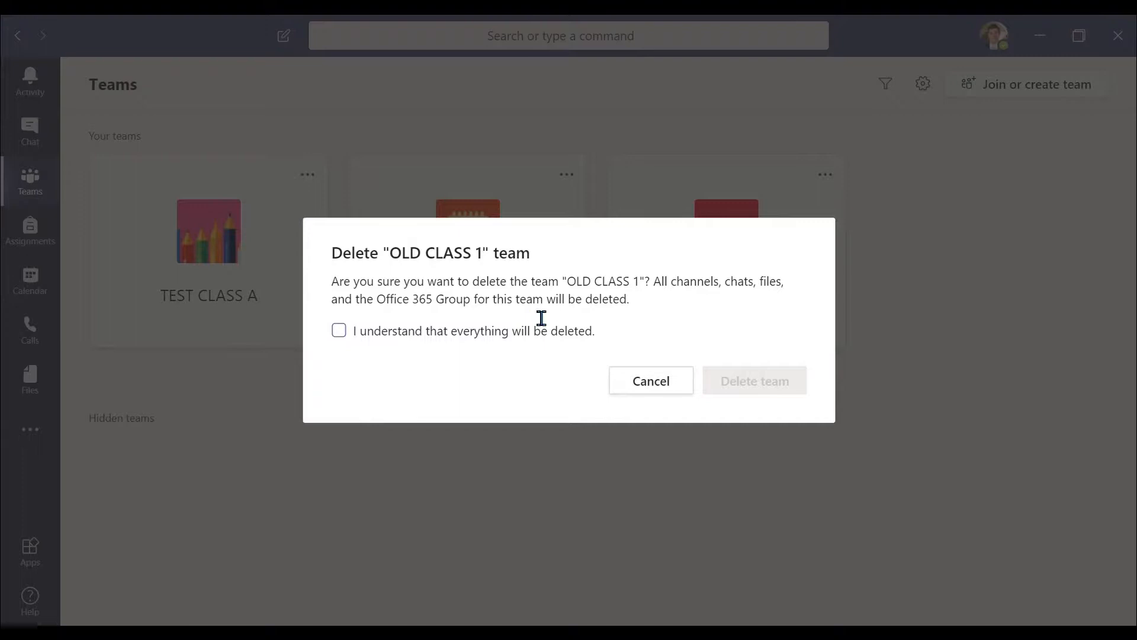
mouse_move(632, 314)
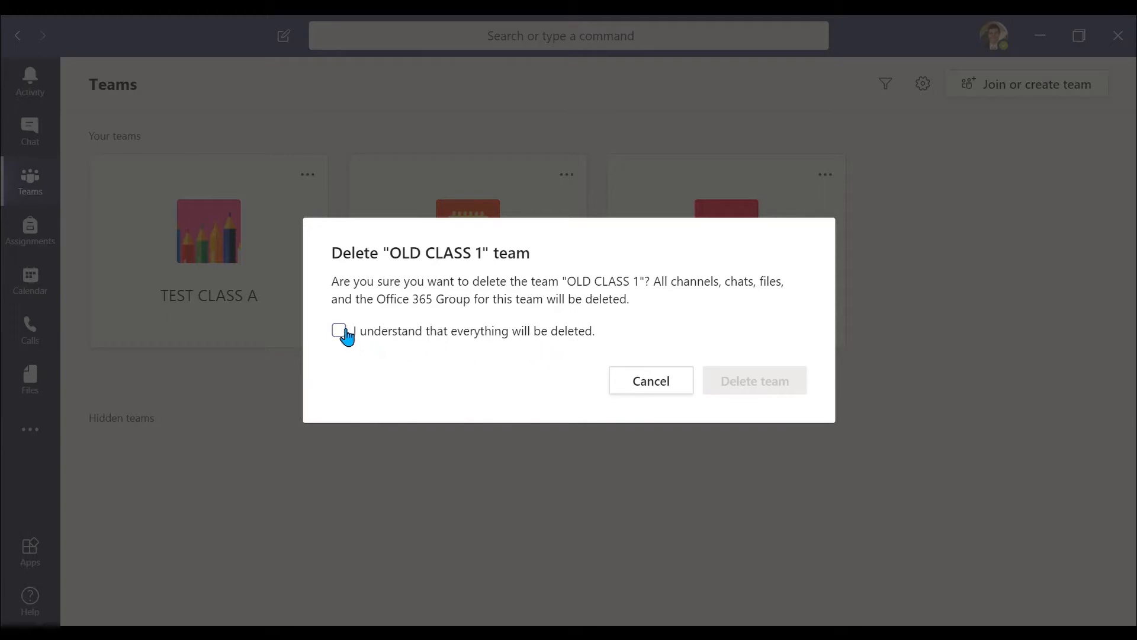
left_click(339, 330)
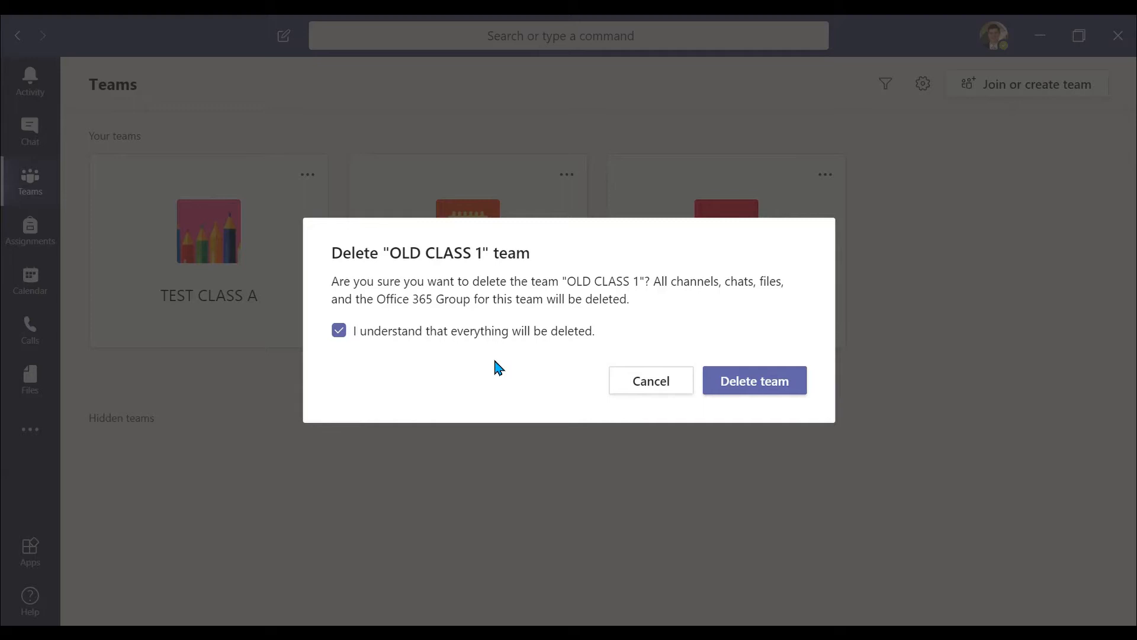
mouse_move(598, 379)
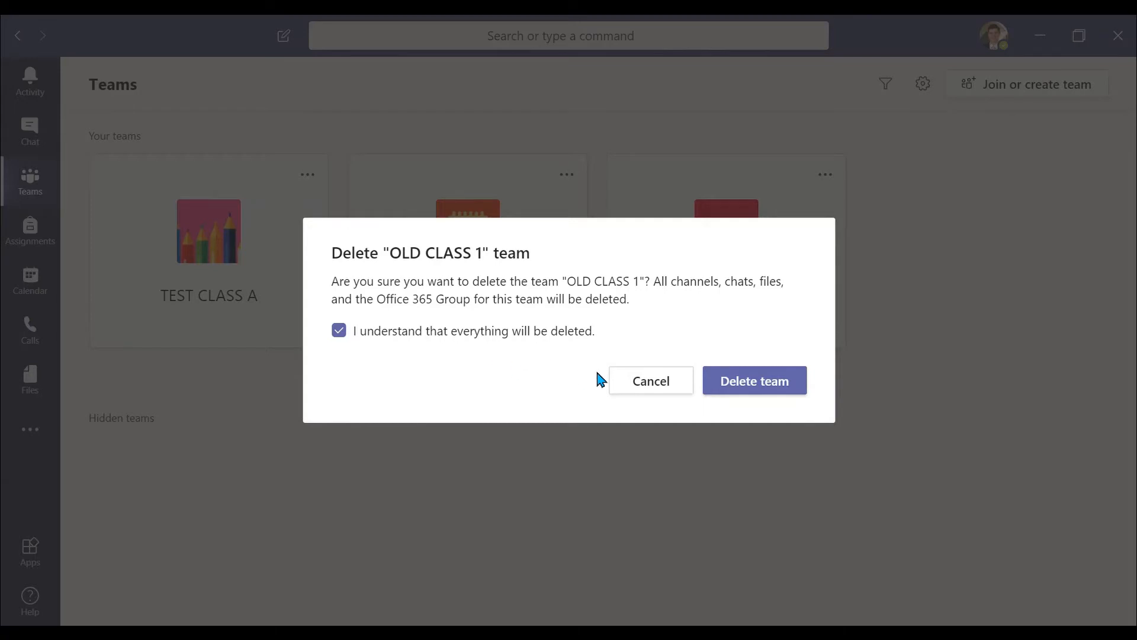
left_click(753, 380)
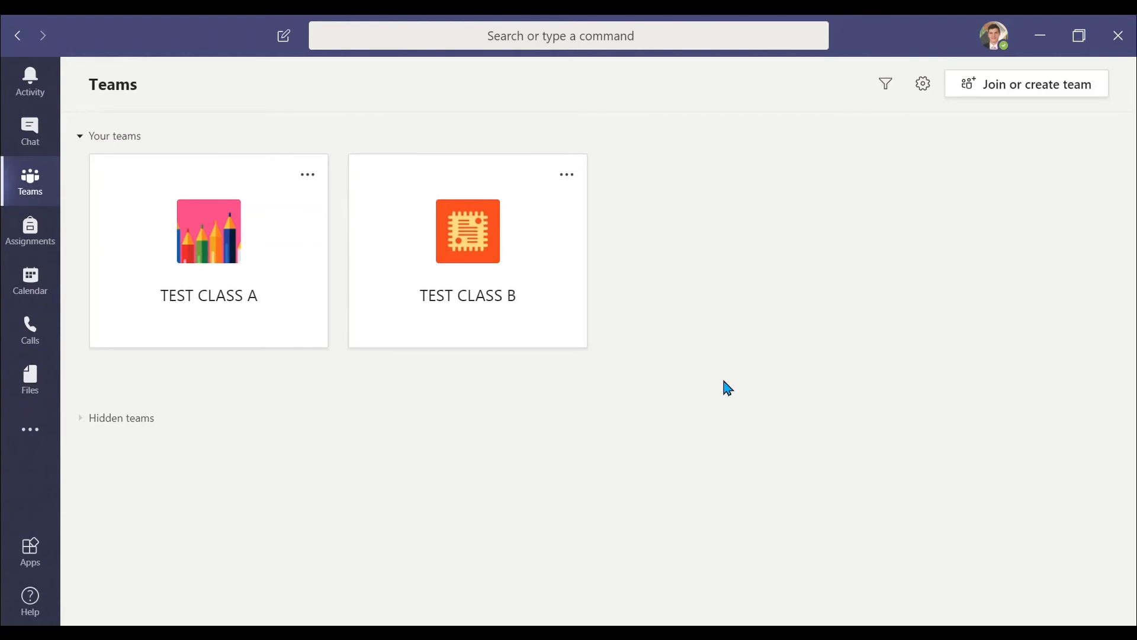
mouse_move(1042, 141)
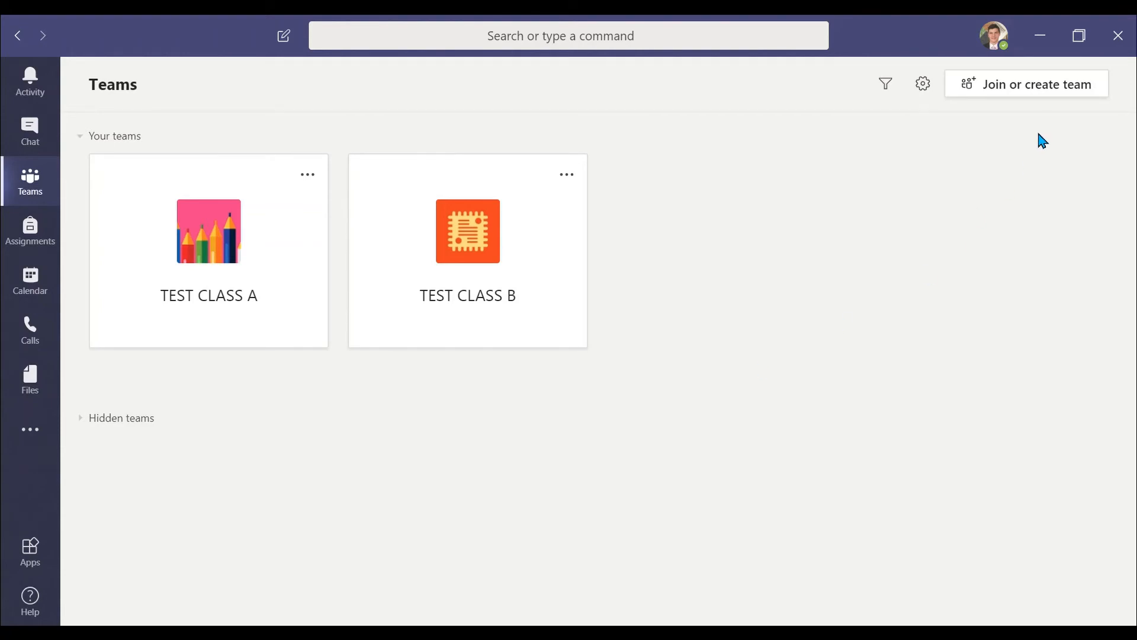